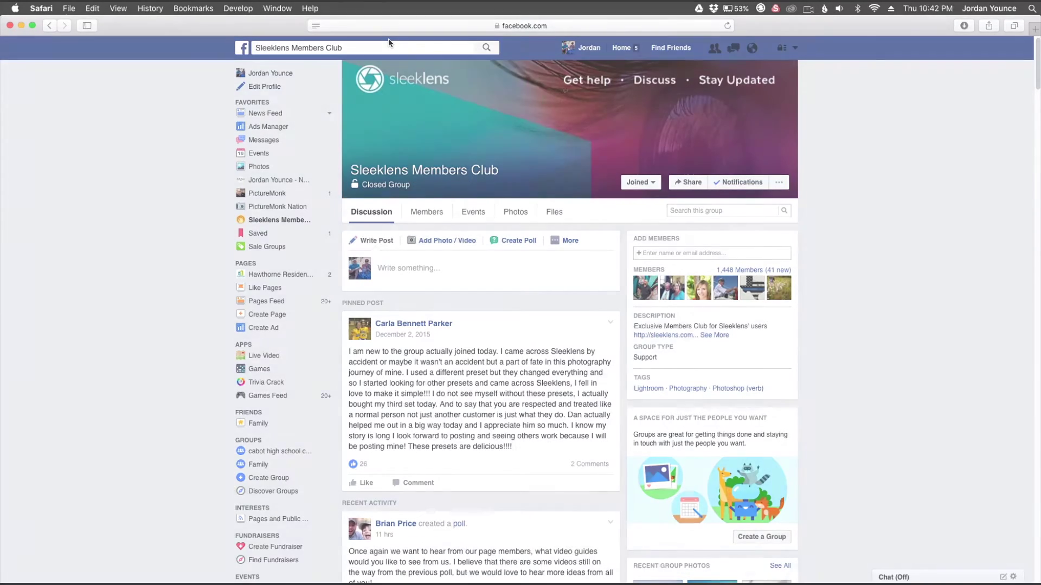
# Scroll the Sleeklens Members Club feed to the post with the Lightroom screenshot.
pyautogui.scroll(-3)
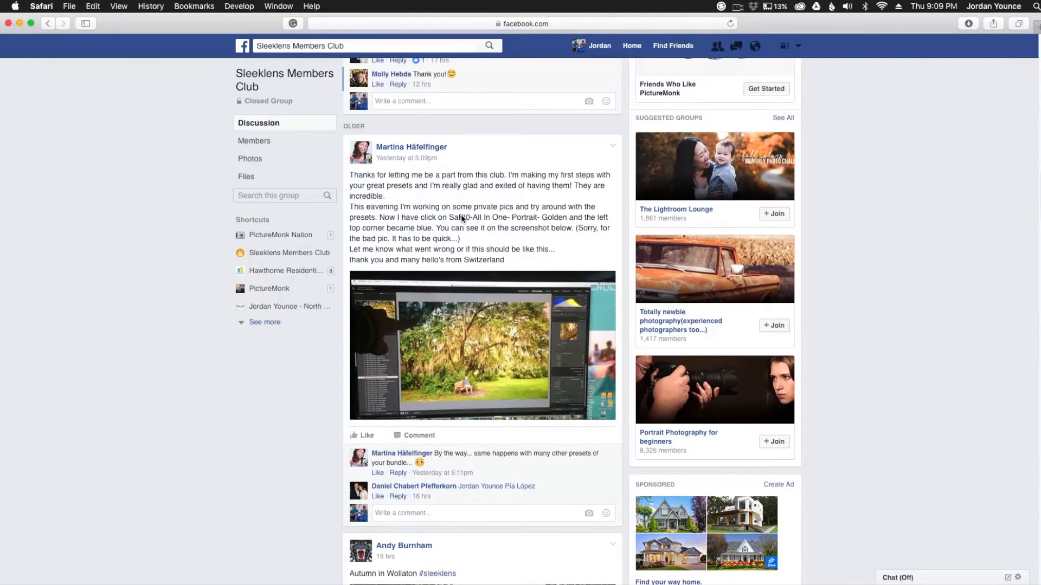
pyautogui.moveTo(505, 221)
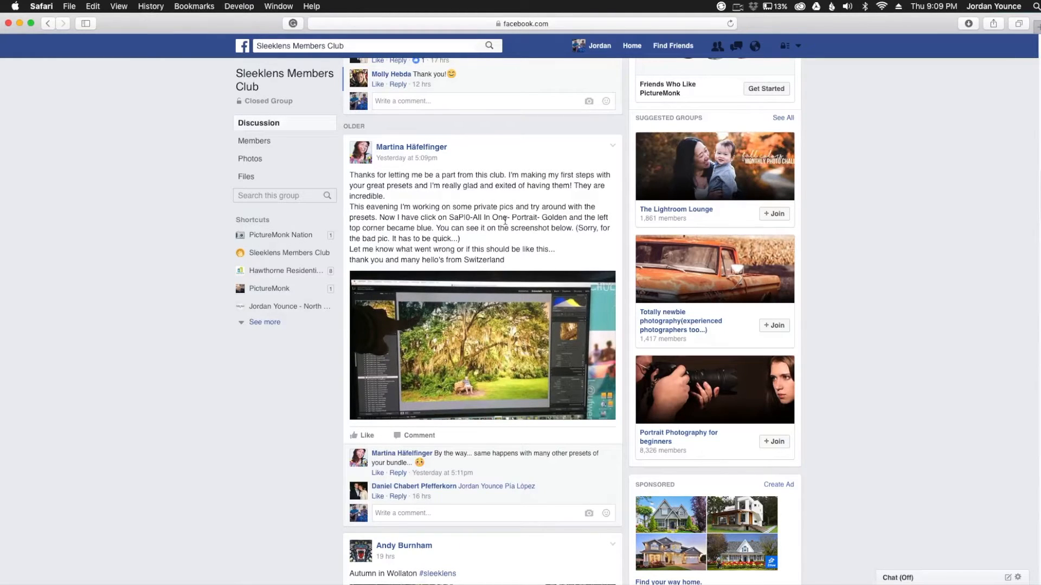
pyautogui.moveTo(440, 299)
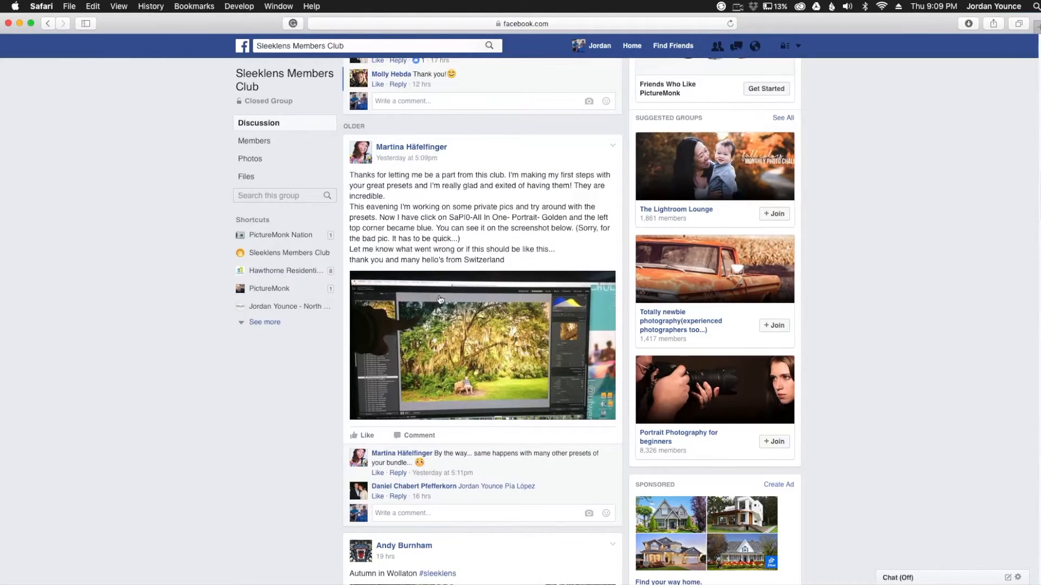
pyautogui.moveTo(465, 313)
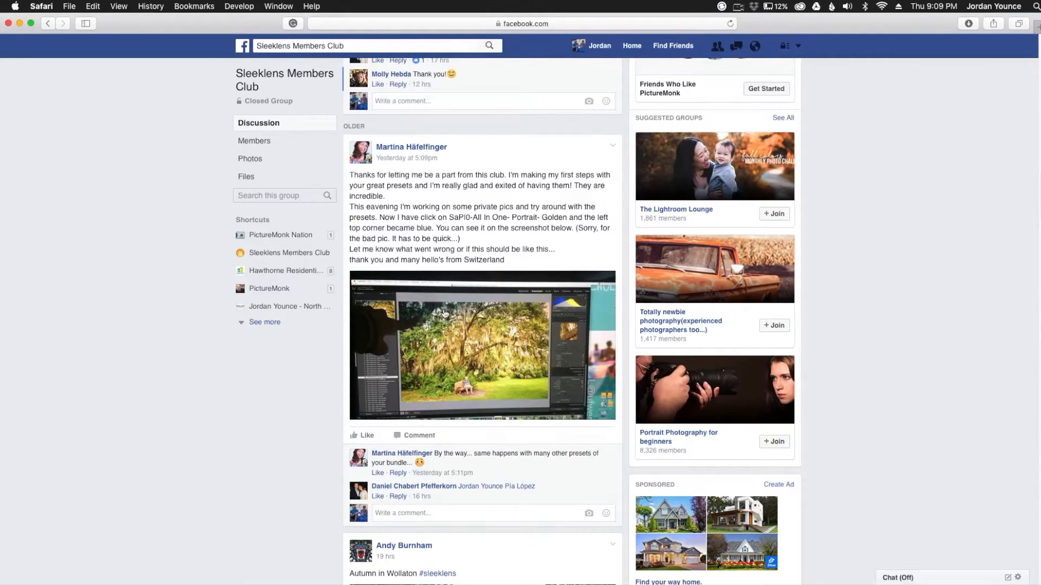
pyautogui.moveTo(402, 337)
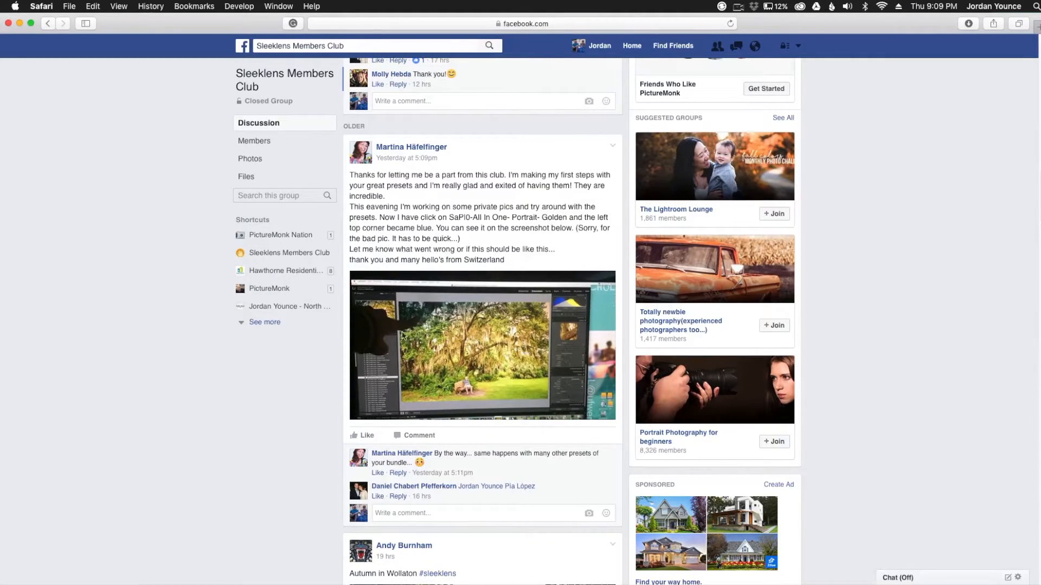
pyautogui.moveTo(462, 312)
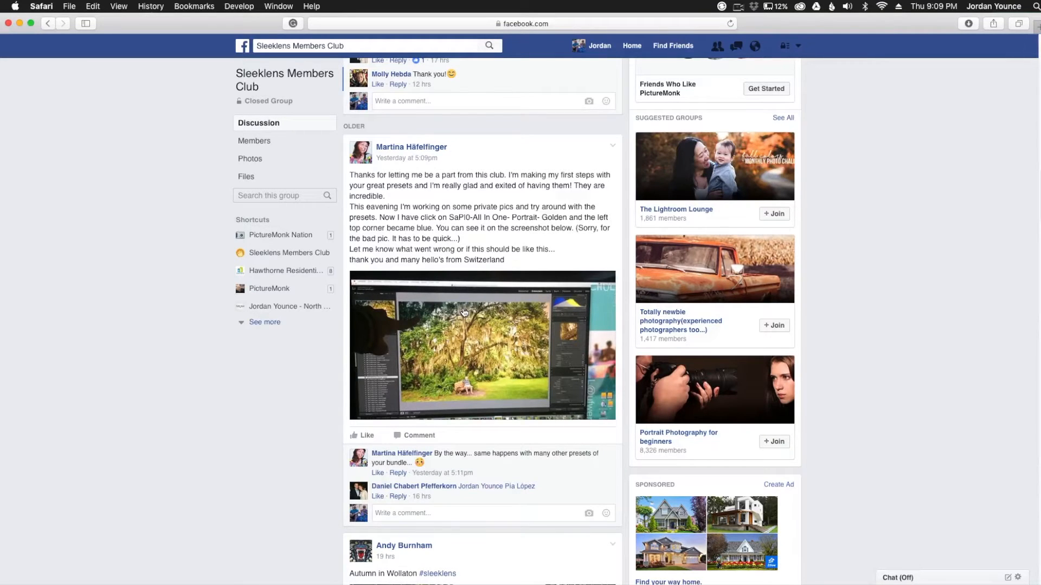
pyautogui.moveTo(572, 509)
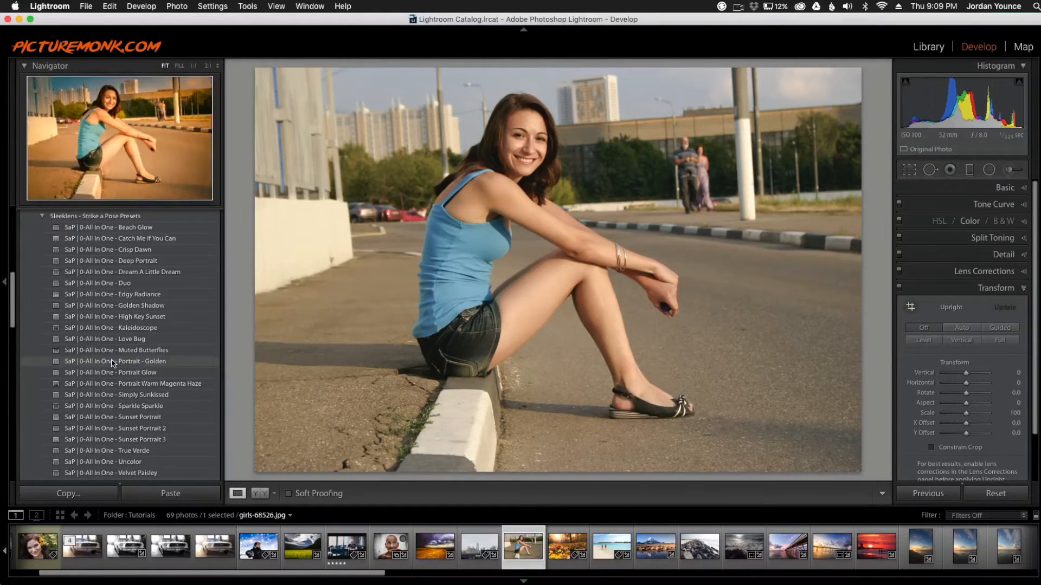
# Apply the 'SaP | 0-All In One - Portrait - Golden' preset from the Presets panel.
pyautogui.click(119, 361)
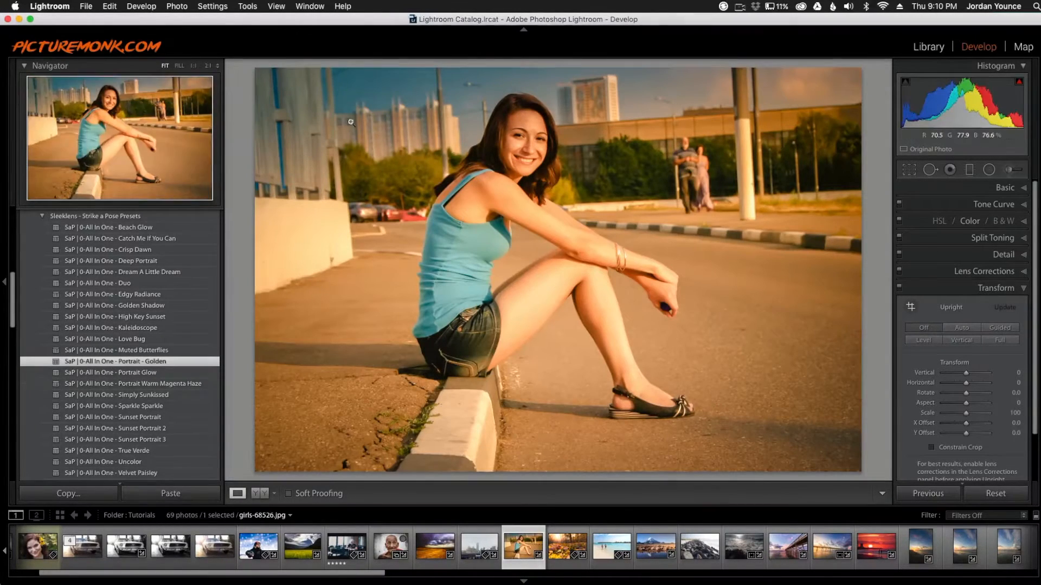
pyautogui.moveTo(355, 95)
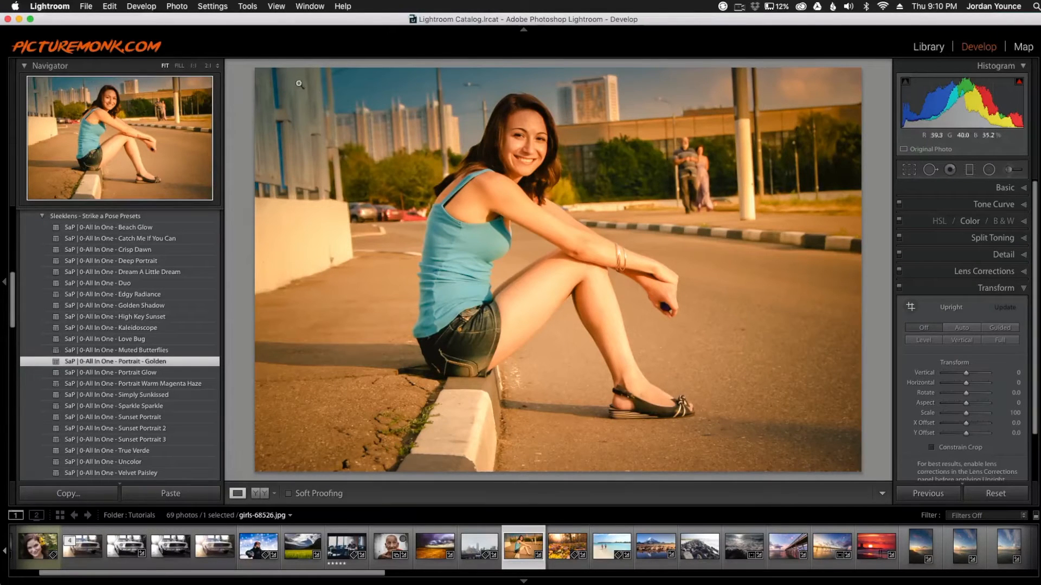
pyautogui.moveTo(475, 143)
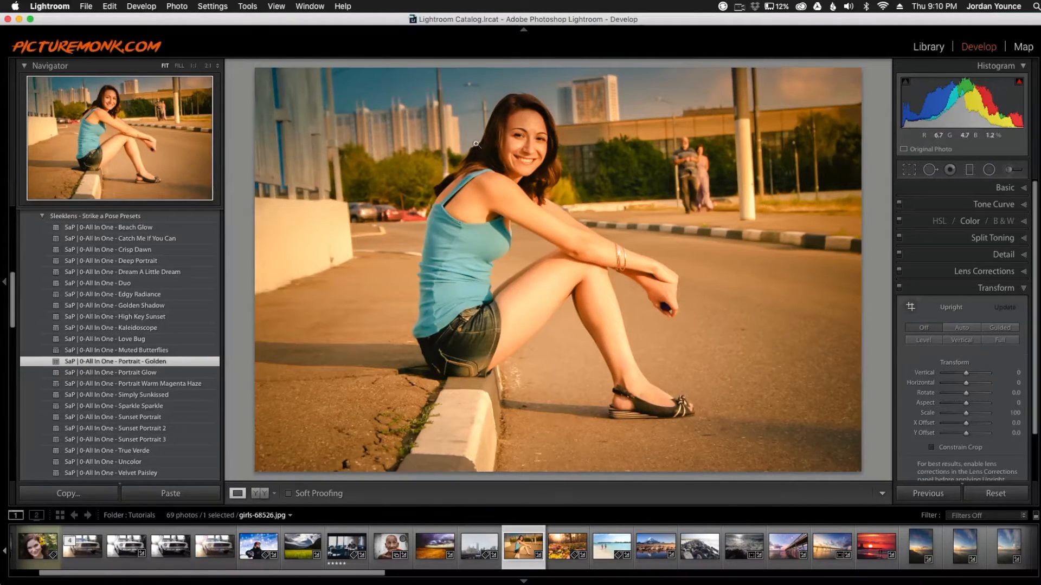
pyautogui.moveTo(357, 119)
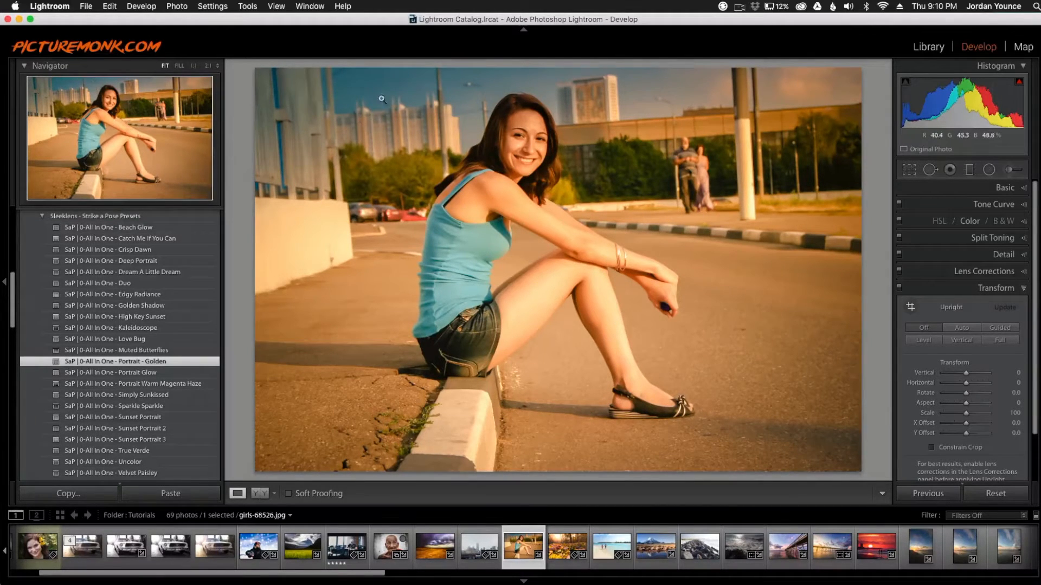
pyautogui.moveTo(430, 112)
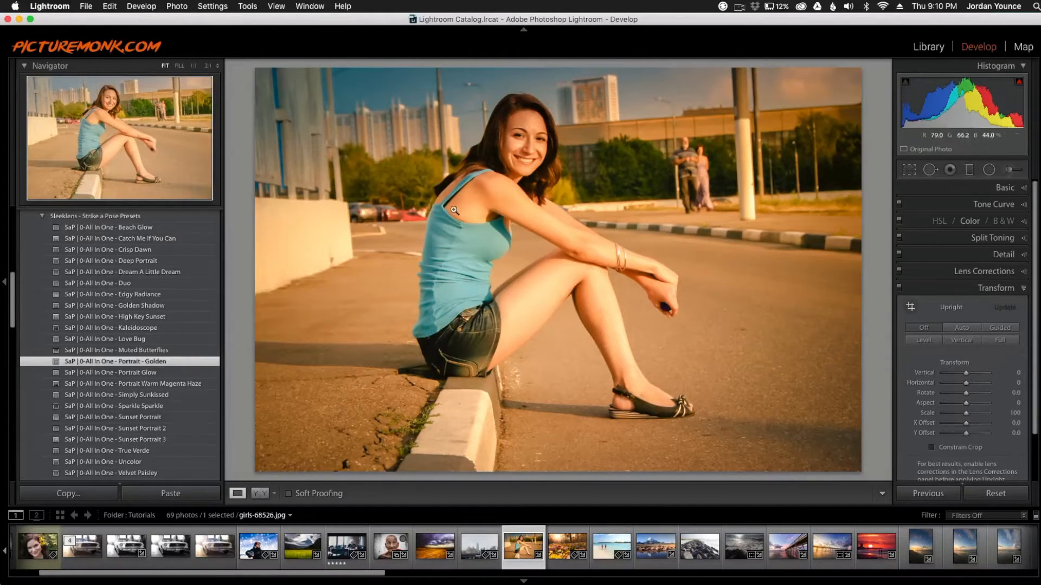
pyautogui.moveTo(441, 148)
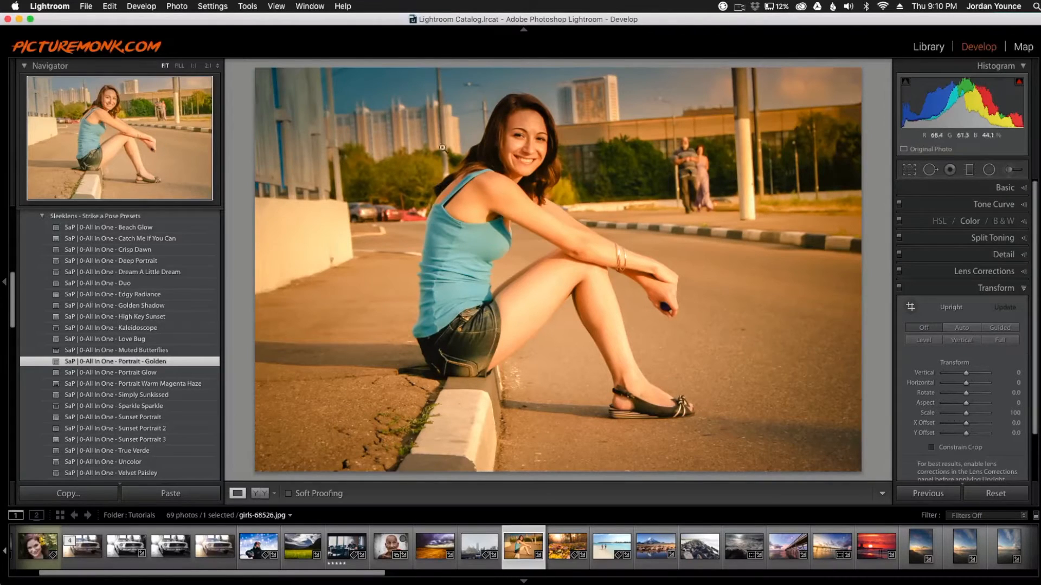
pyautogui.moveTo(967, 169)
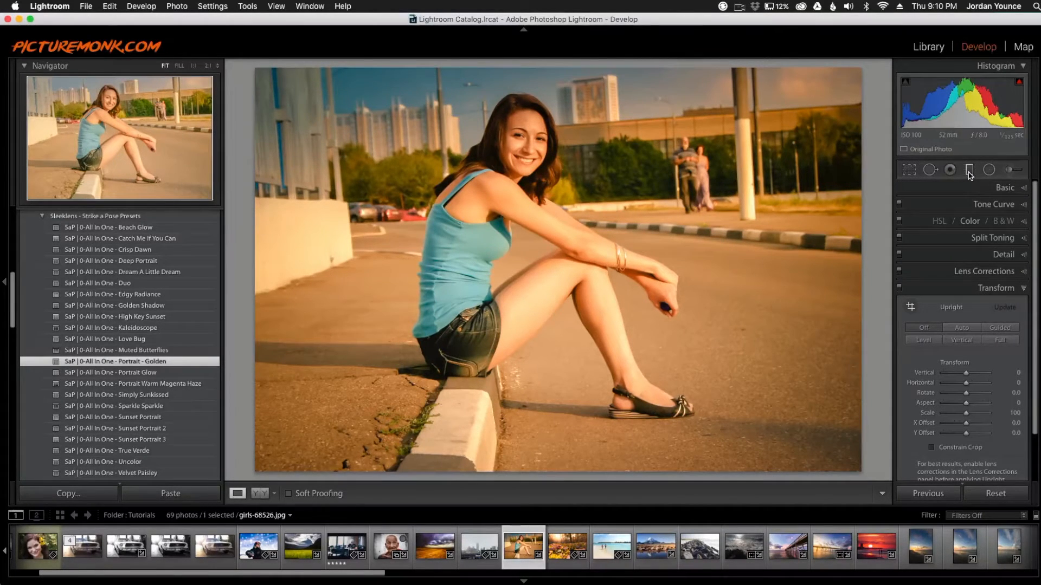
# Open the Graduated Filter tool to reach the photo's graduated filters.
pyautogui.click(969, 169)
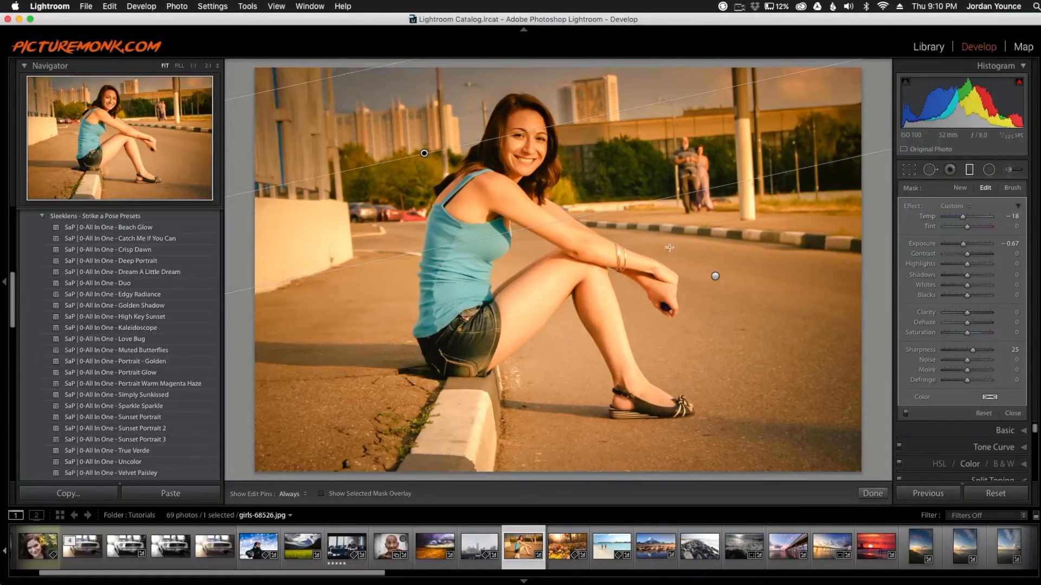
pyautogui.moveTo(425, 152)
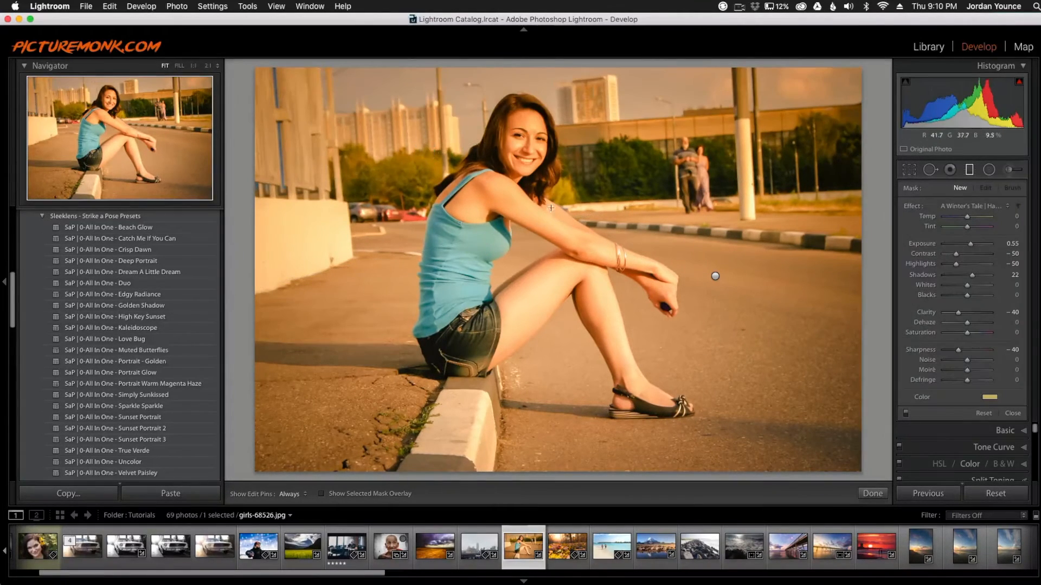
pyautogui.moveTo(484, 141)
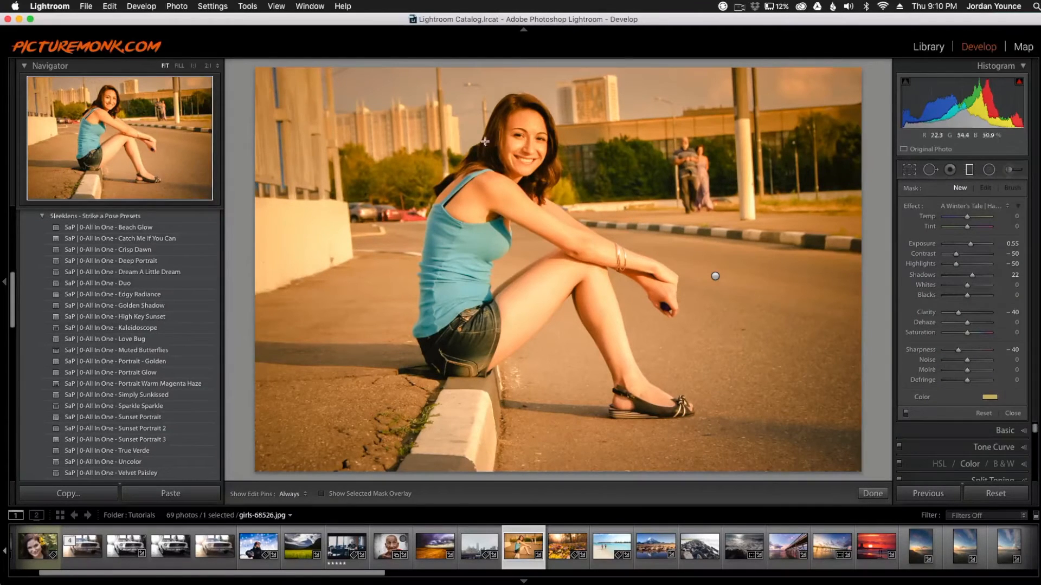
pyautogui.moveTo(586, 339)
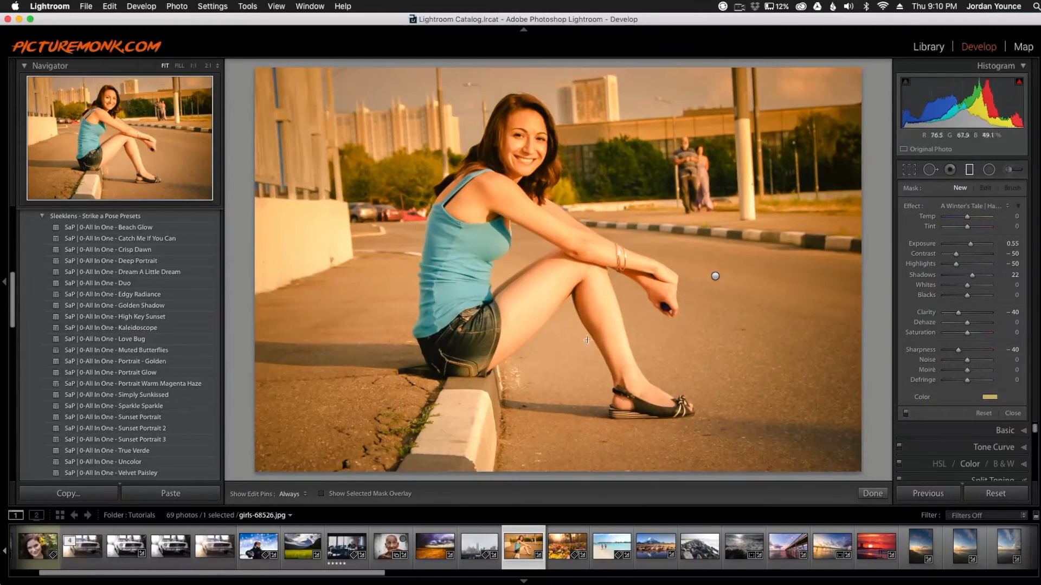
pyautogui.click(985, 188)
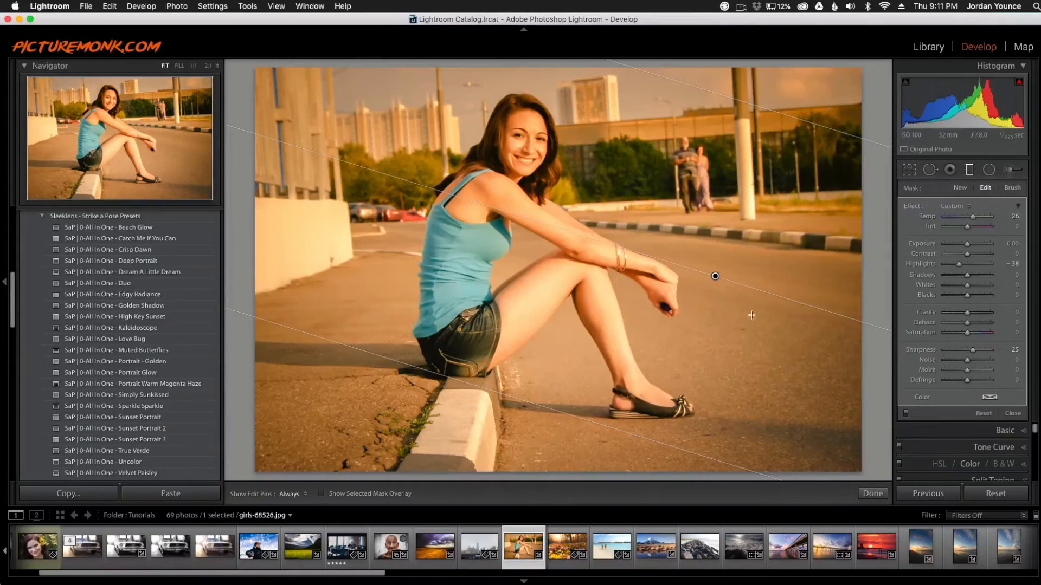
pyautogui.moveTo(655, 294)
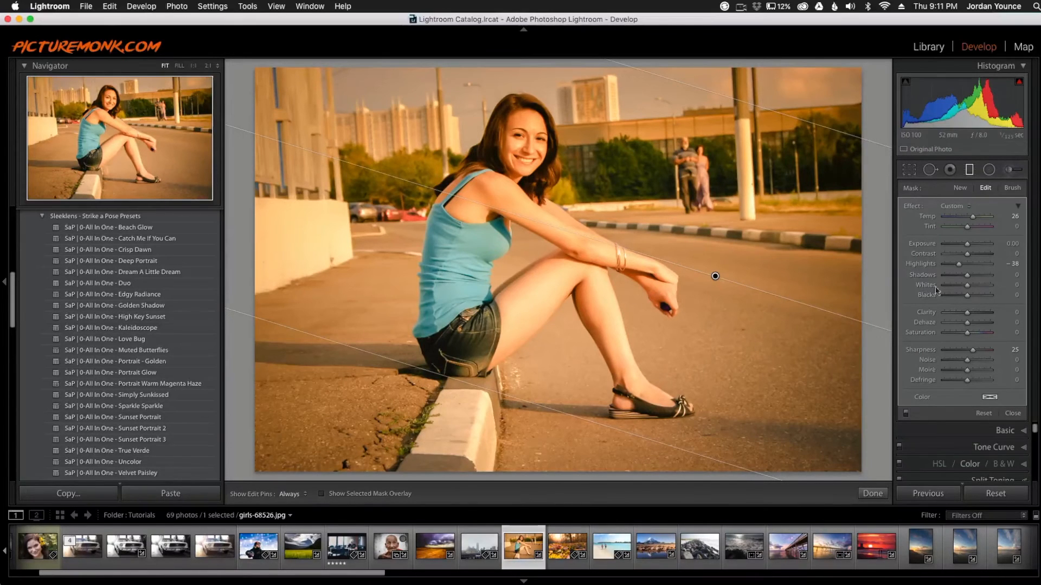
pyautogui.moveTo(692, 300)
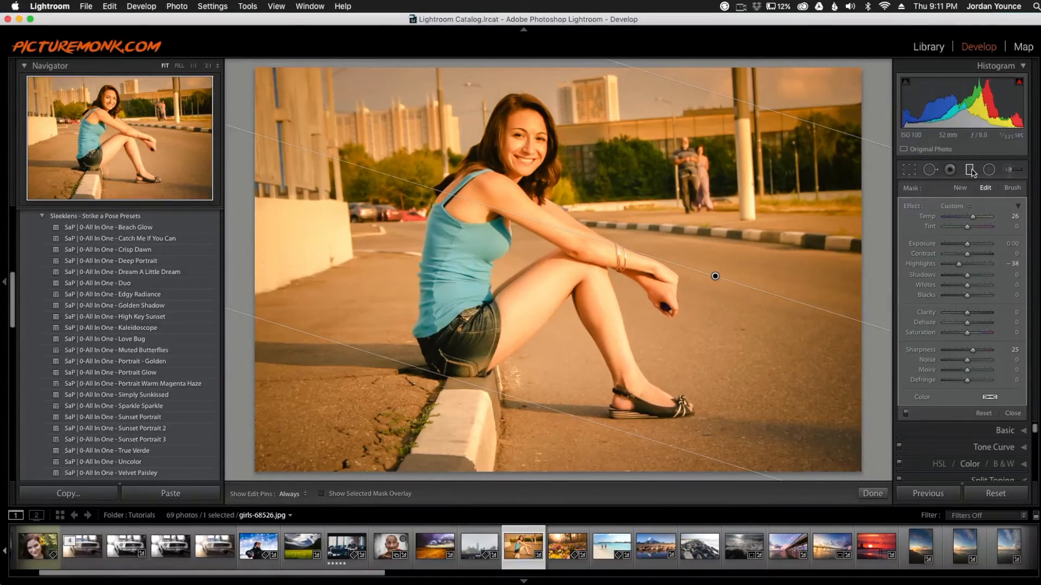
pyautogui.moveTo(969, 170)
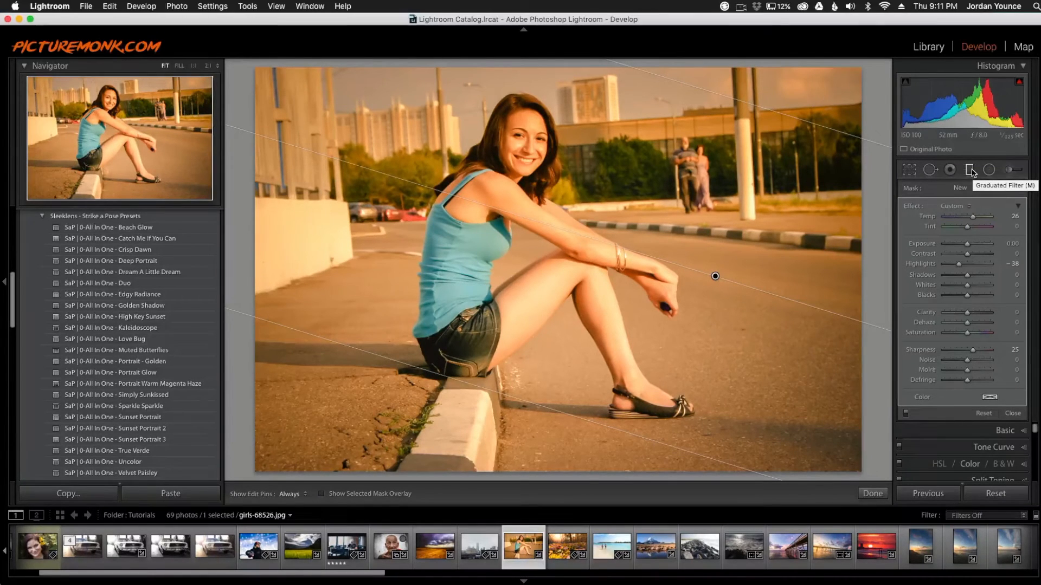